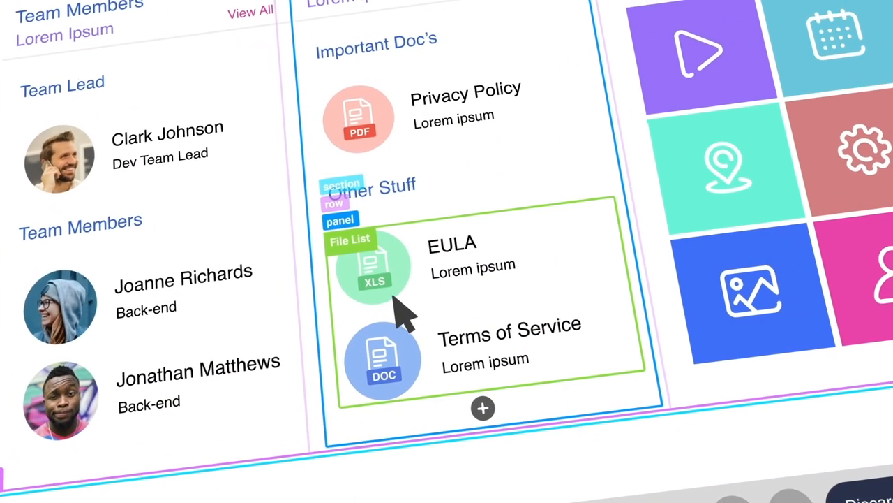
Step: Close the My News panel and put the Brightworks home page into edit mode
{"action": "left_click", "coordinate": [423, 230]}
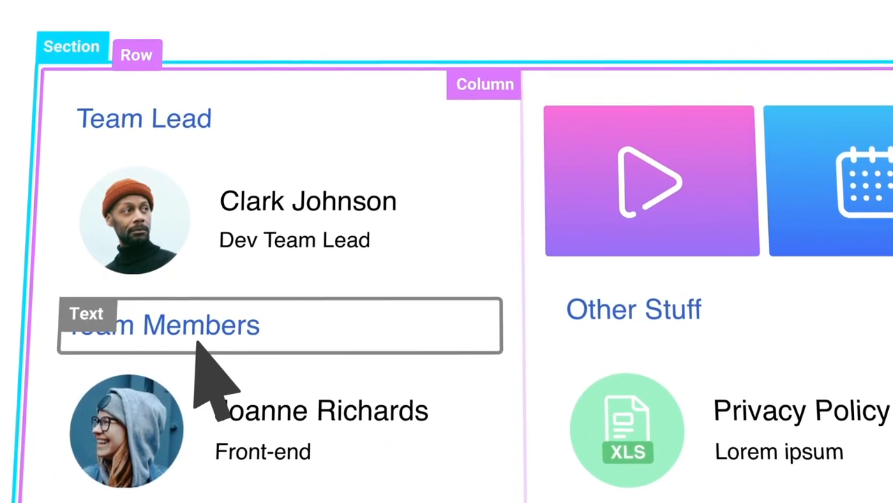
{"action": "type", "text": "Our H"}
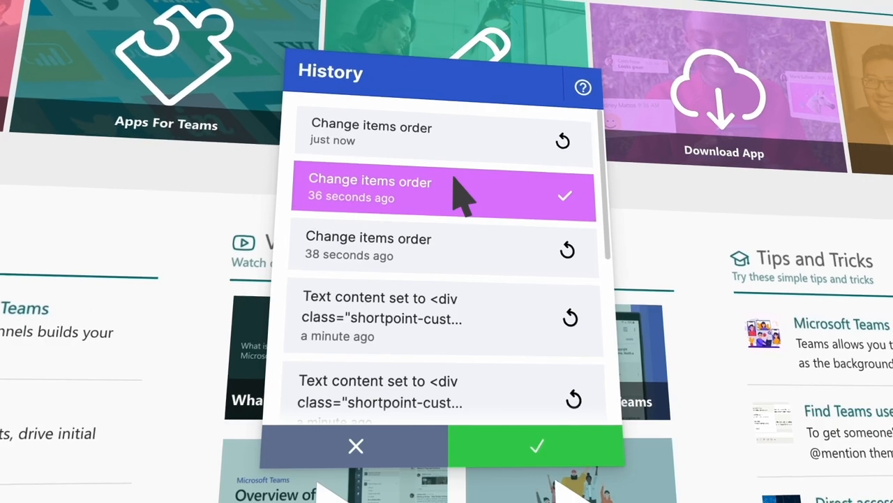
{"action": "left_click", "coordinate": [536, 446]}
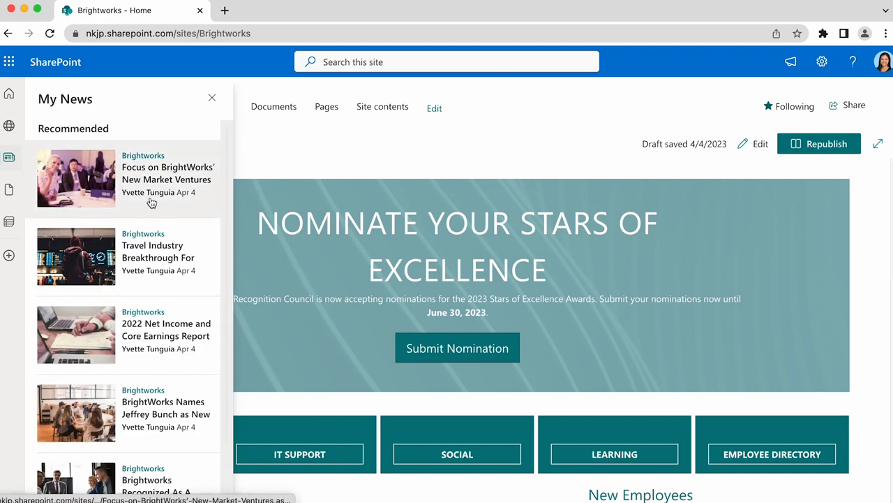
{"action": "mouse_move", "coordinate": [216, 360]}
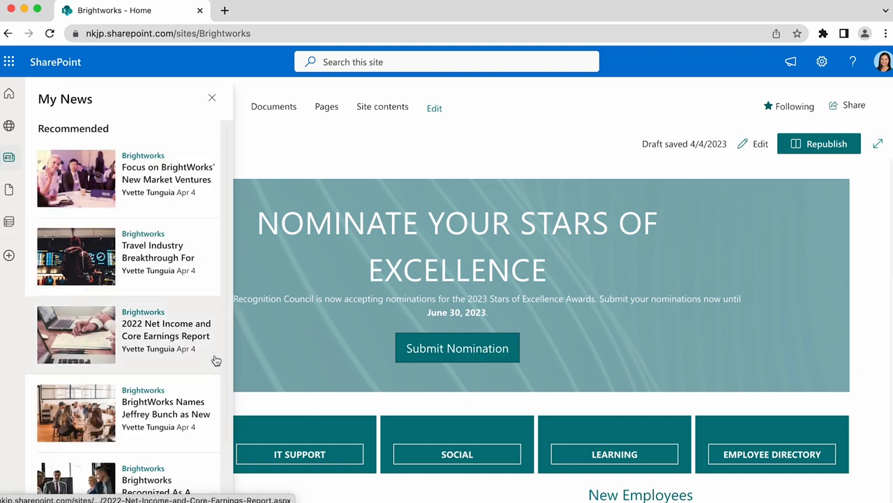
{"action": "mouse_move", "coordinate": [202, 447]}
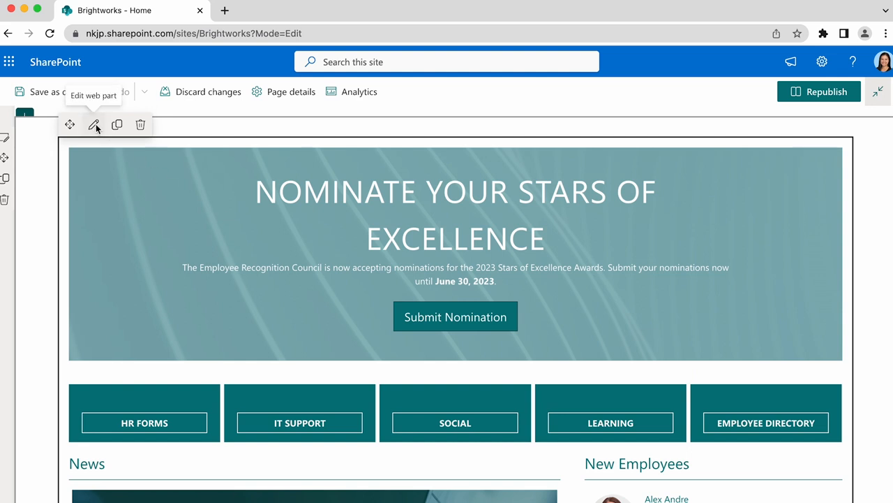
Step: Enter ShortPoint Page Builder and scroll down to the Panel News slideshow's settings
{"action": "left_click", "coordinate": [94, 124]}
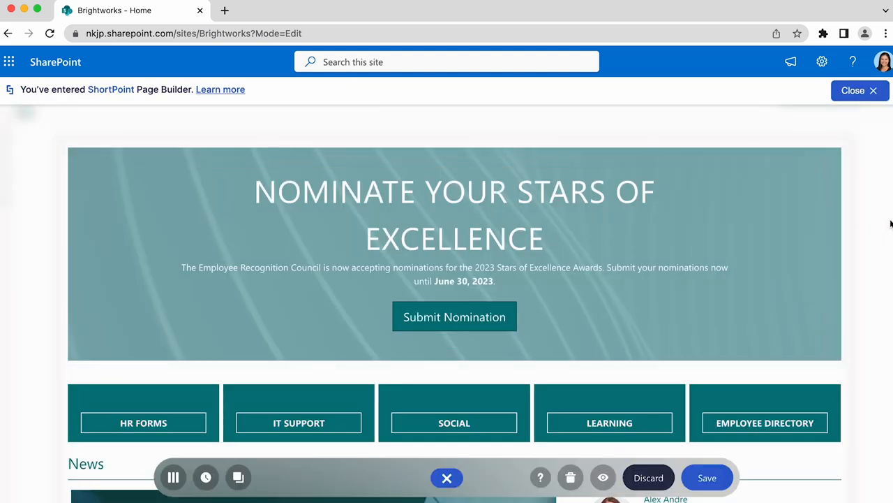
{"action": "scroll", "scroll_direction": "down", "scroll_amount": 3}
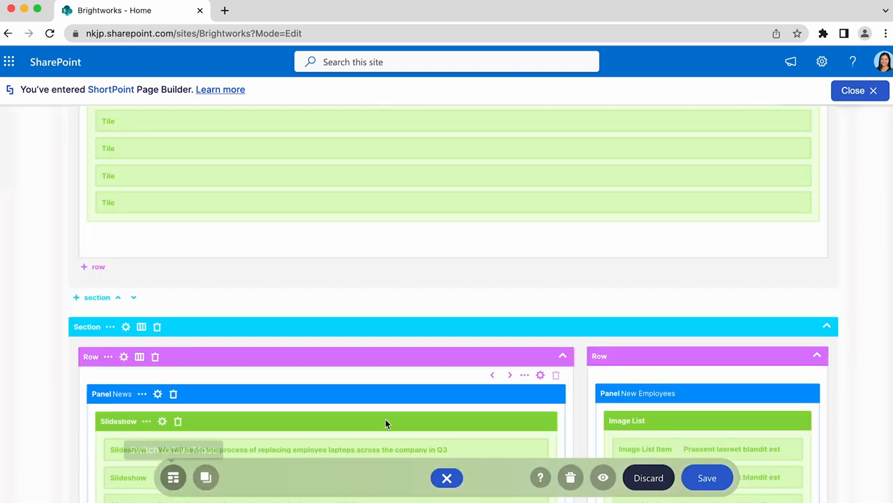
{"action": "scroll", "scroll_direction": "down", "scroll_amount": 3}
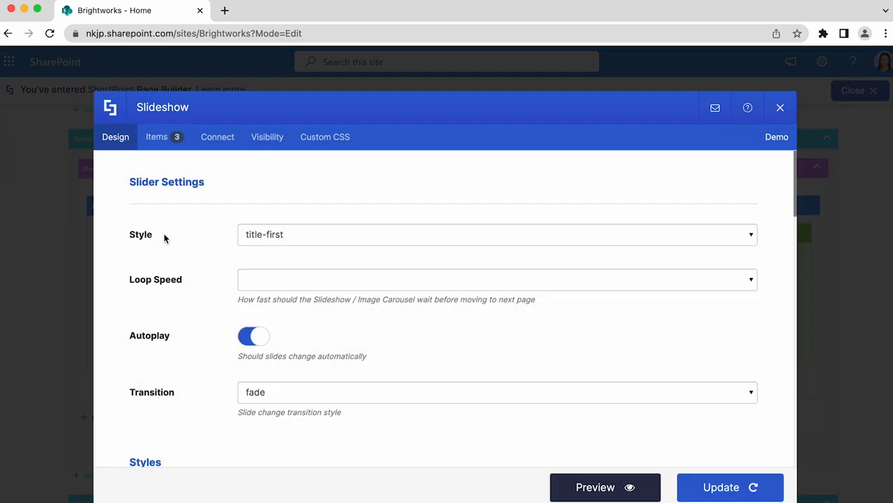
Step: Open the slideshow's Connect tab and scroll to the SITE NEWS connection tile
{"action": "left_click", "coordinate": [218, 136]}
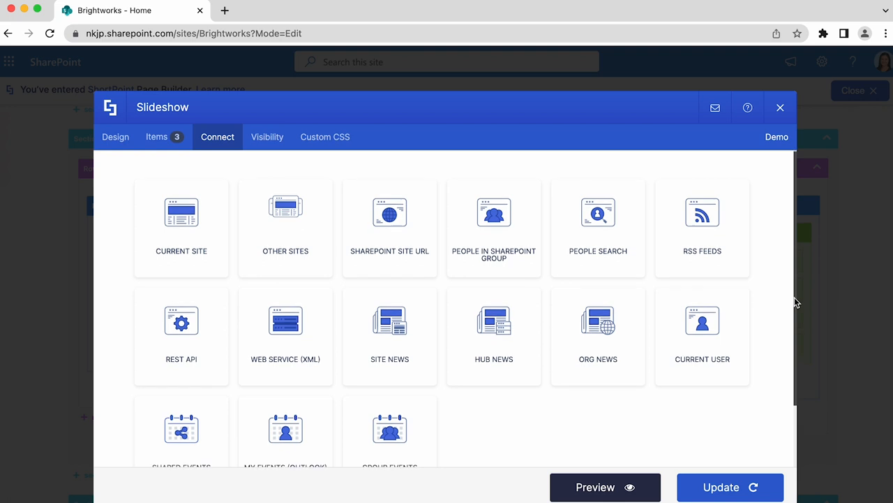
{"action": "scroll", "scroll_direction": "down", "scroll_amount": 3}
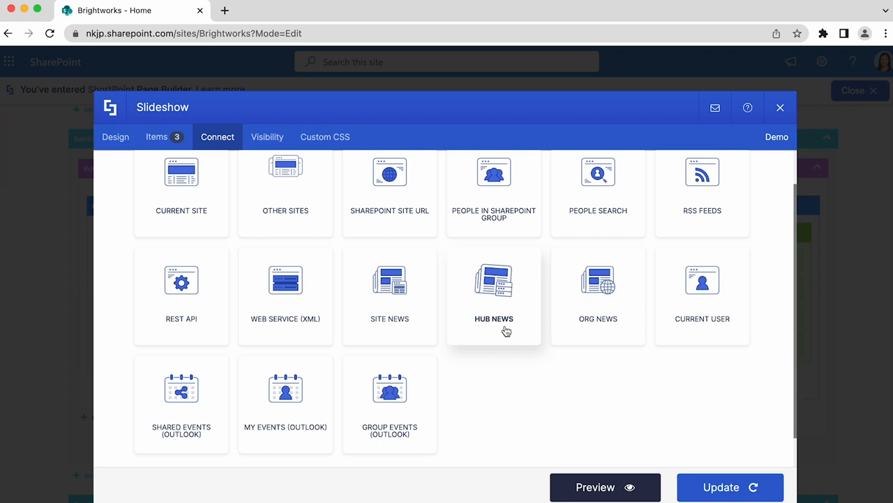
{"action": "mouse_move", "coordinate": [562, 331]}
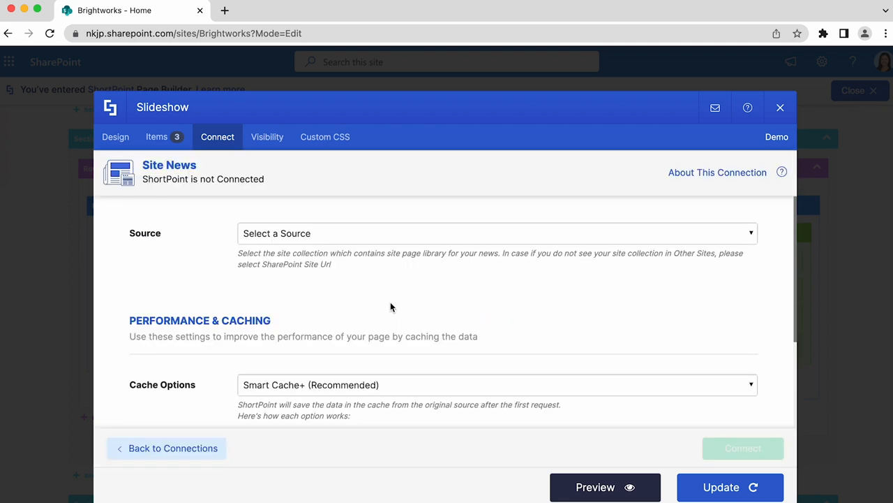
{"action": "mouse_move", "coordinate": [388, 293]}
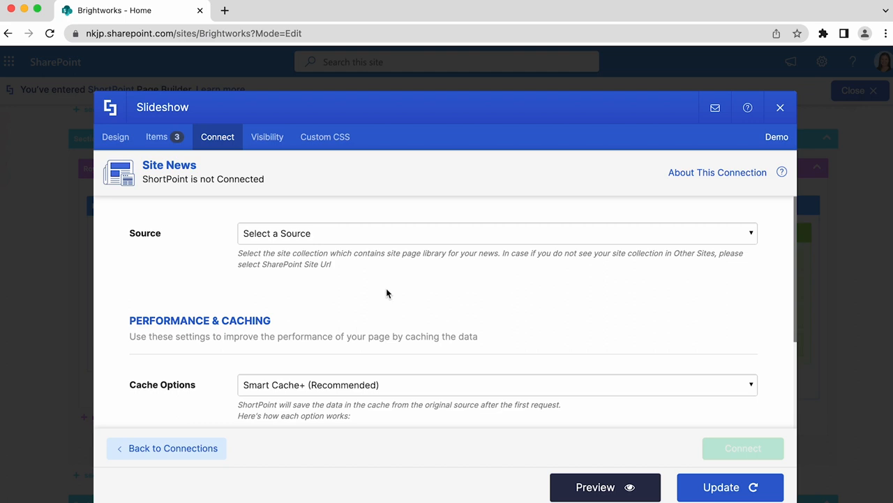
Step: Set the news source to the current site collection and the site to Brightworks
{"action": "left_click", "coordinate": [497, 233]}
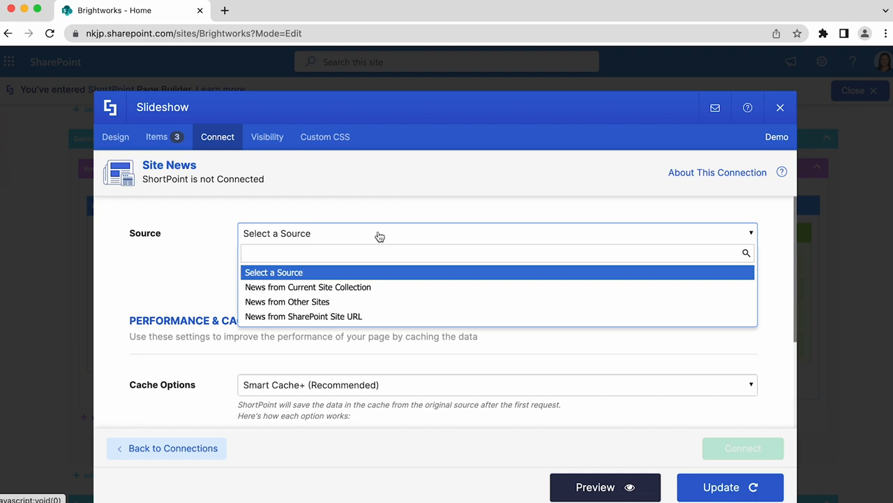
{"action": "left_click", "coordinate": [308, 287]}
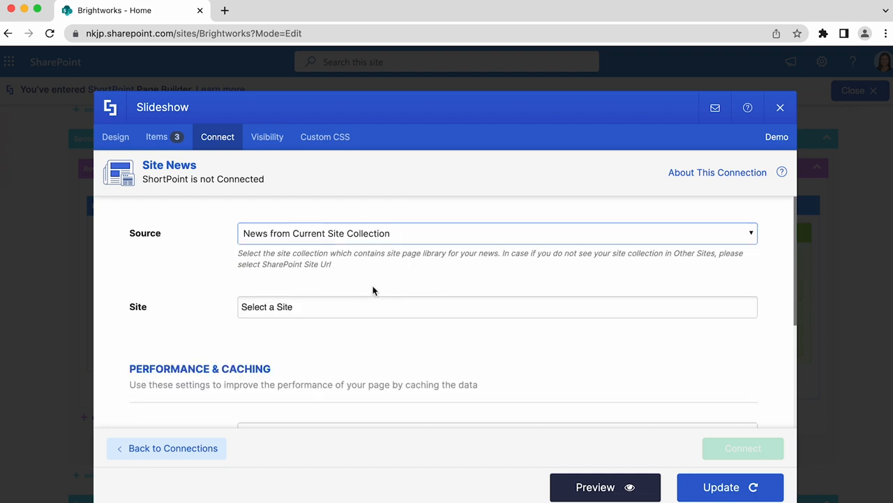
{"action": "left_click", "coordinate": [496, 307]}
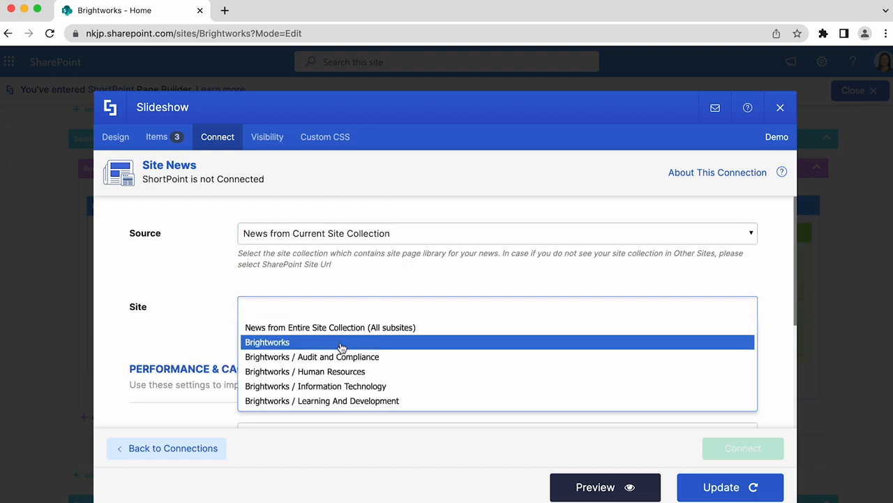
{"action": "left_click", "coordinate": [267, 341]}
{"action": "type", "text": "5"}
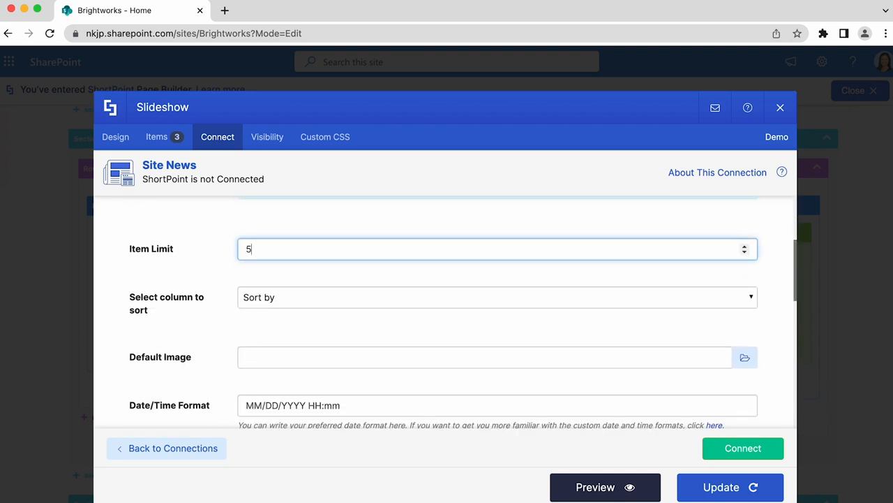
Step: Set the item limit to 5 and connect the slideshow to Site News
{"action": "scroll", "scroll_direction": "down", "scroll_amount": 3}
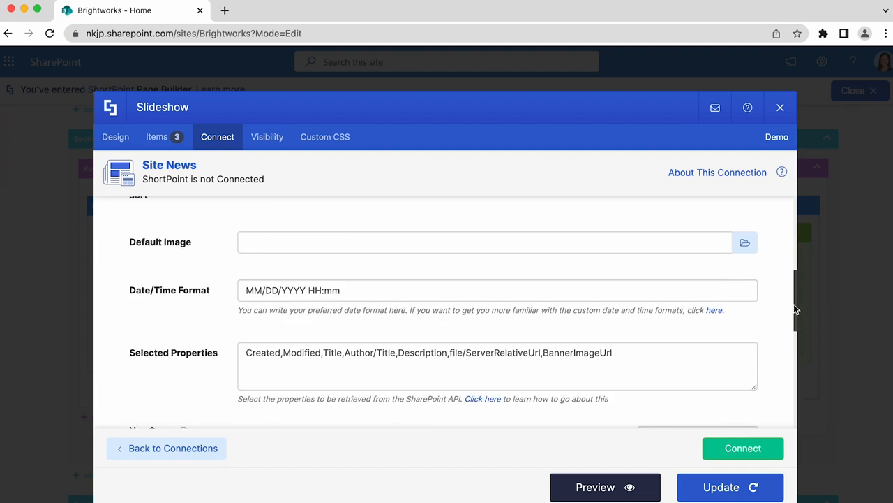
{"action": "scroll", "scroll_direction": "down", "scroll_amount": 3}
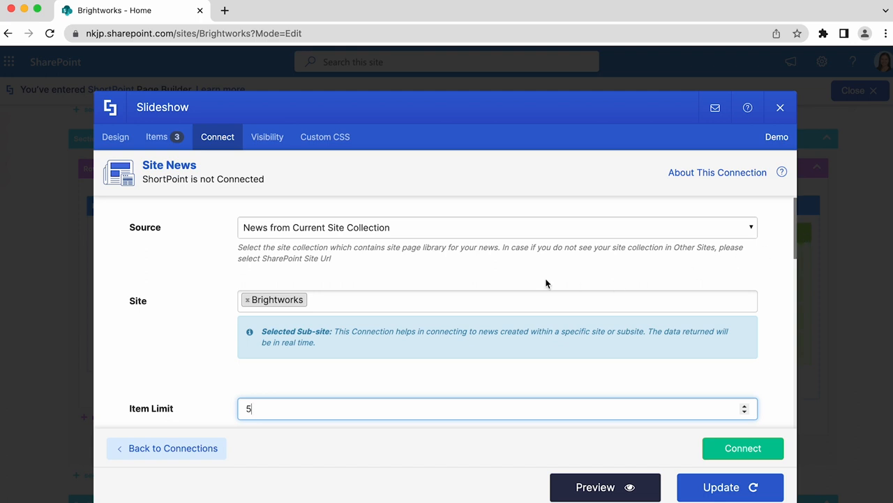
{"action": "left_click", "coordinate": [743, 448]}
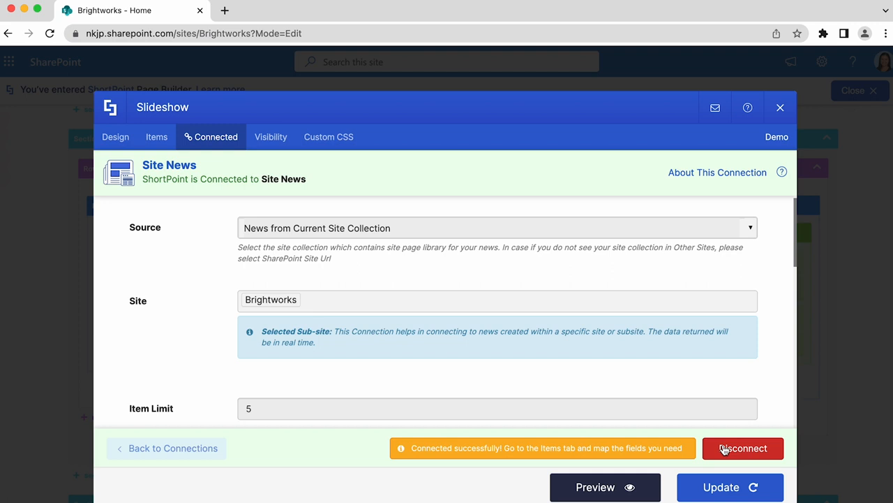
{"action": "mouse_move", "coordinate": [483, 468]}
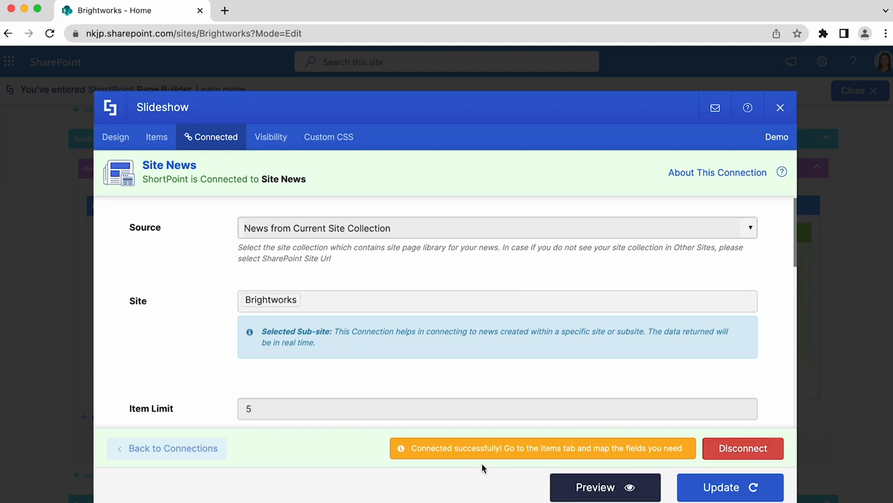
{"action": "mouse_move", "coordinate": [337, 188]}
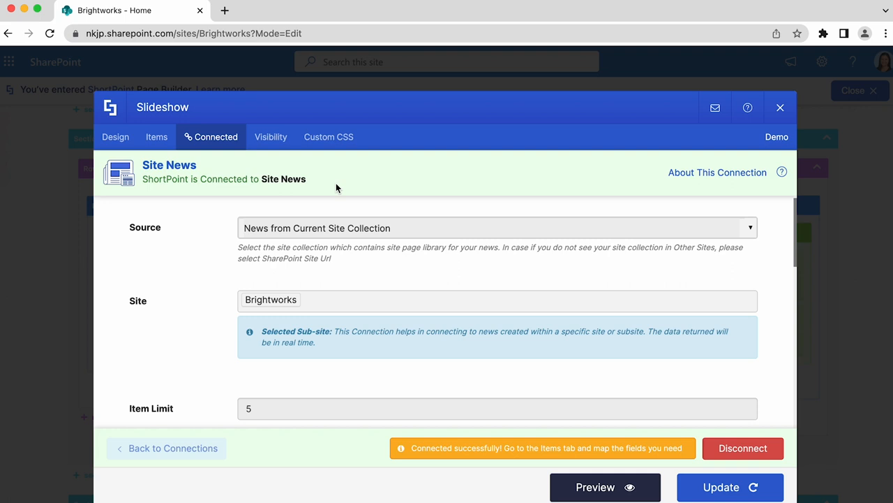
{"action": "mouse_move", "coordinate": [329, 185]}
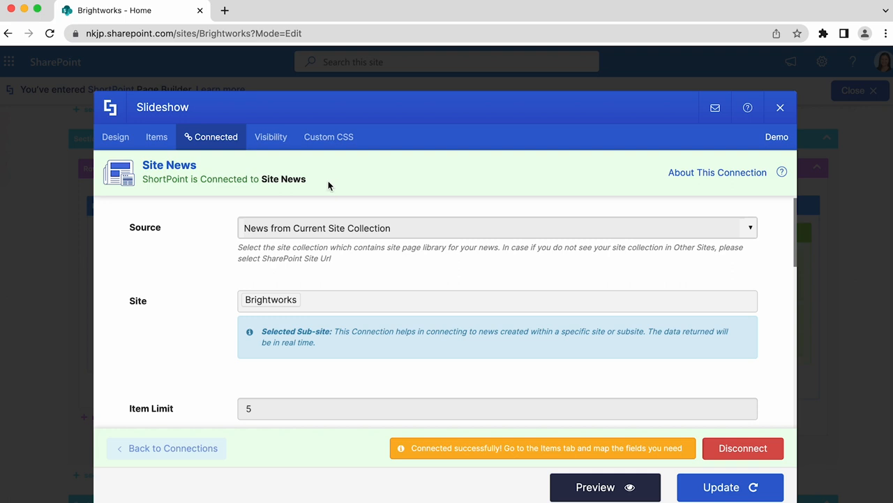
Step: Switch to the Items tab to open the news item field mapping
{"action": "left_click", "coordinate": [157, 137]}
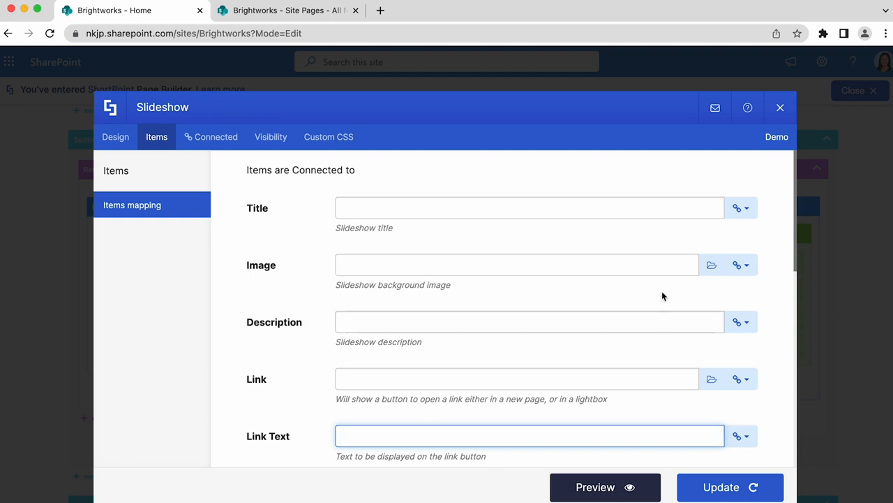
Step: Map the slide title to #Title and the background to the large image field
{"action": "left_click", "coordinate": [741, 207]}
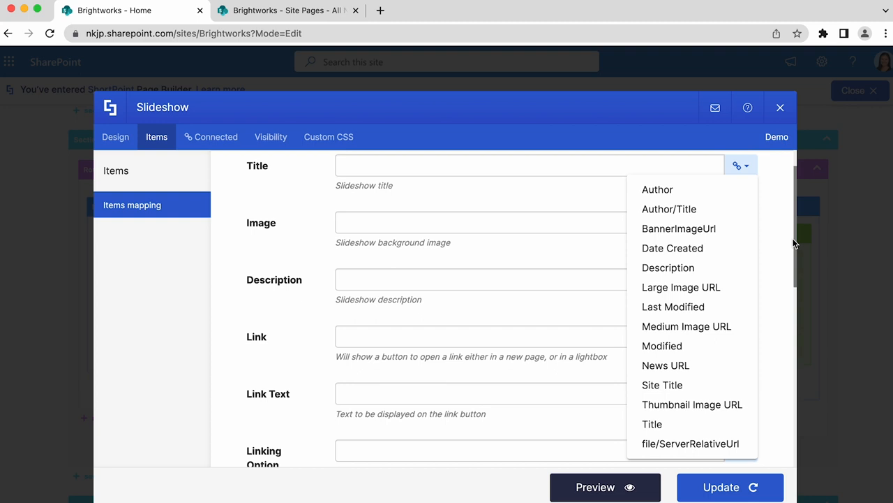
{"action": "left_click", "coordinate": [287, 10]}
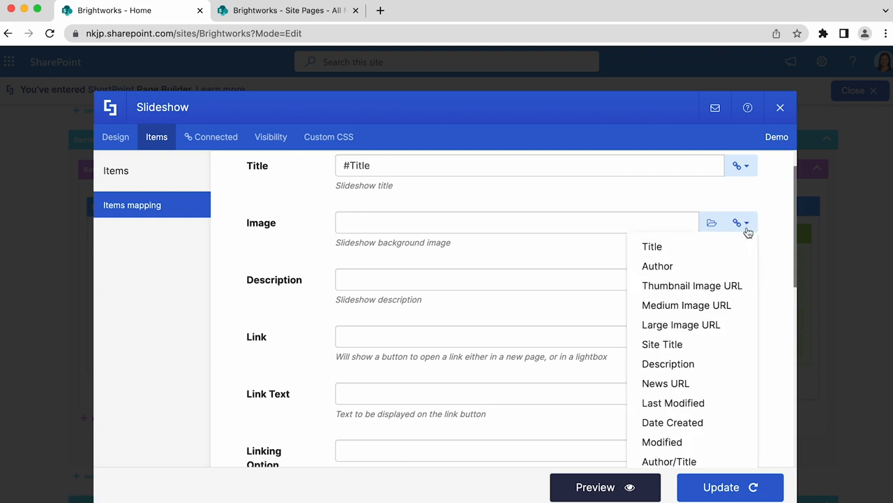
{"action": "left_click", "coordinate": [681, 325]}
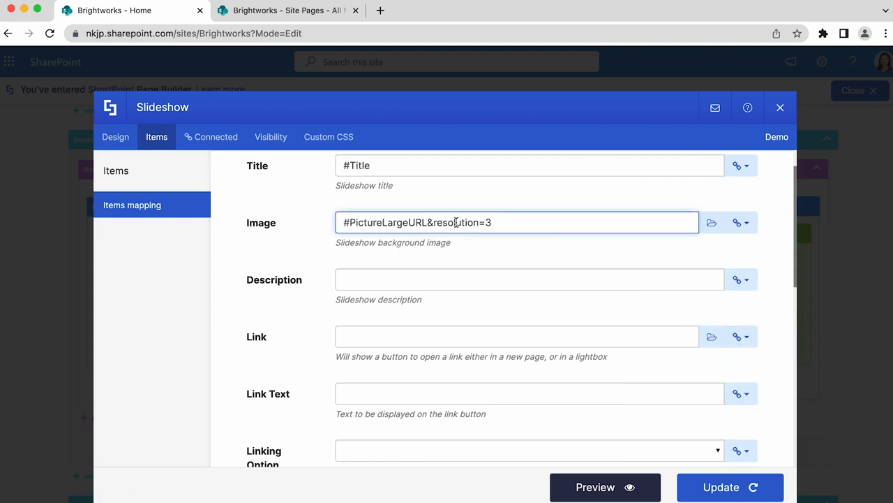
Step: Set the link to #OriginalPath and link text to 'View', opening in a new window
{"action": "scroll", "scroll_direction": "down", "scroll_amount": 3}
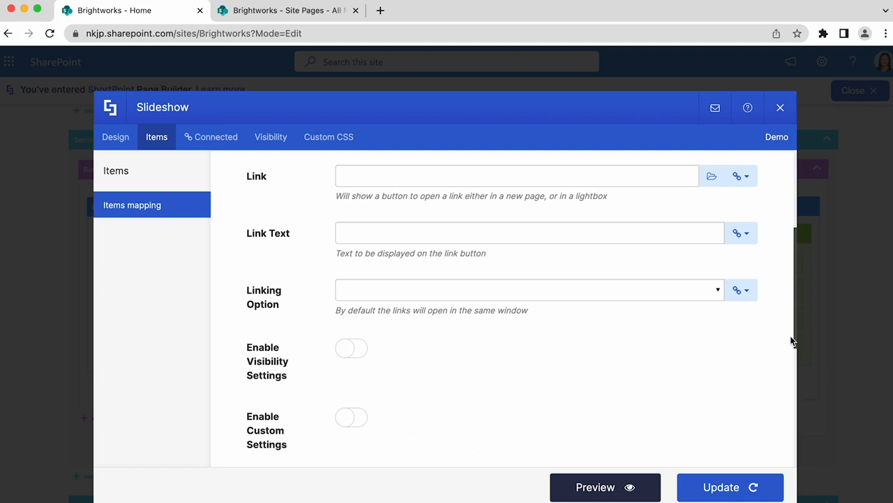
{"action": "type", "text": "#OriginalPath"}
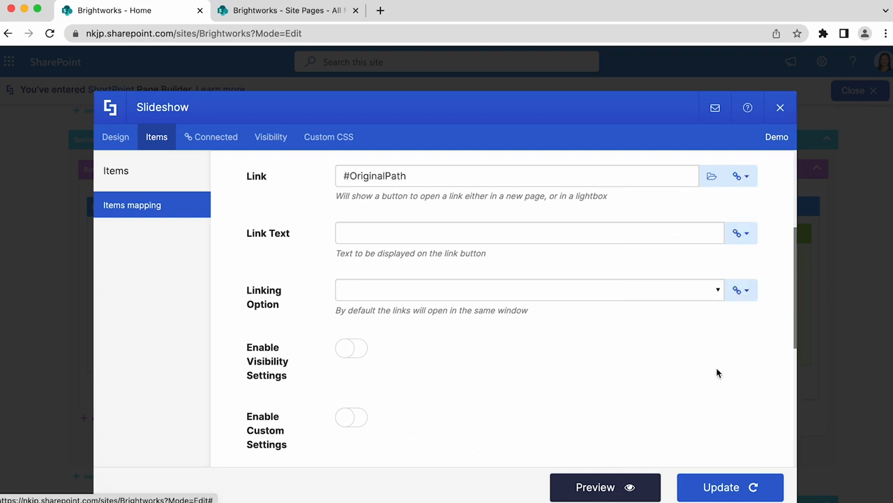
{"action": "type", "text": "View"}
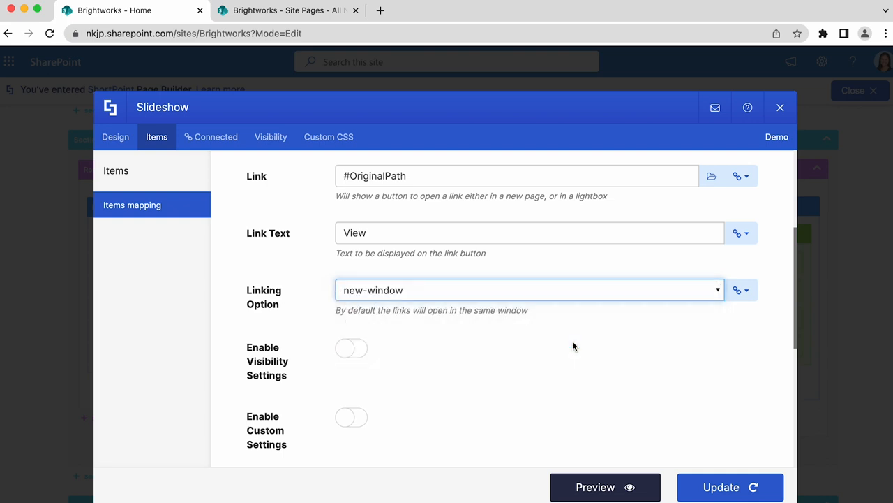
{"action": "left_click", "coordinate": [604, 487]}
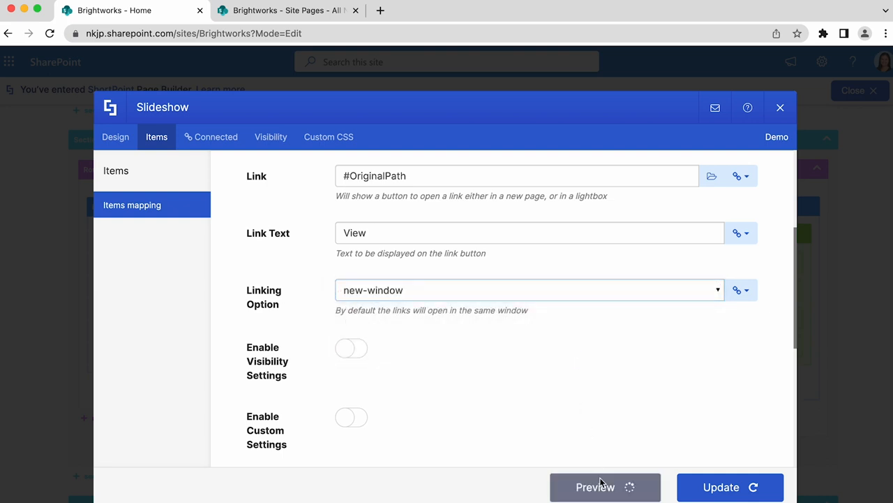
Step: Preview the news slides, apply the slideshow settings, and switch to Preview Mode
{"action": "left_click", "coordinate": [595, 486]}
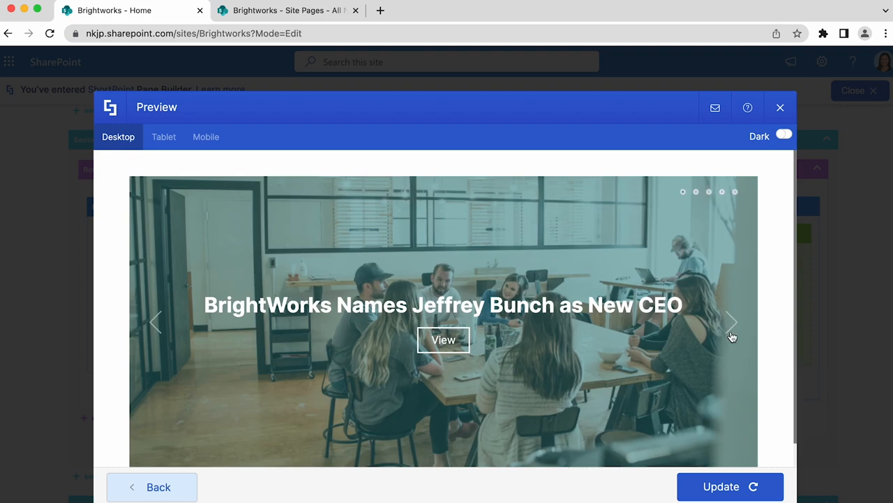
{"action": "left_click", "coordinate": [731, 321]}
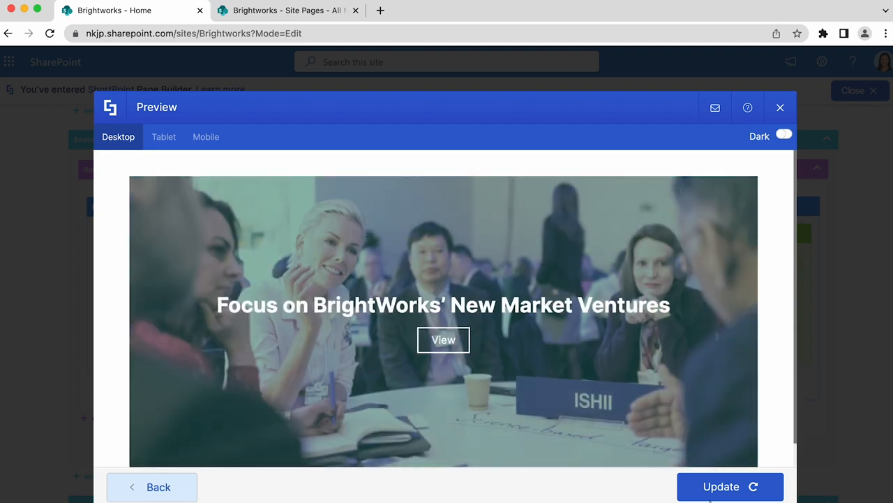
{"action": "left_click", "coordinate": [781, 106]}
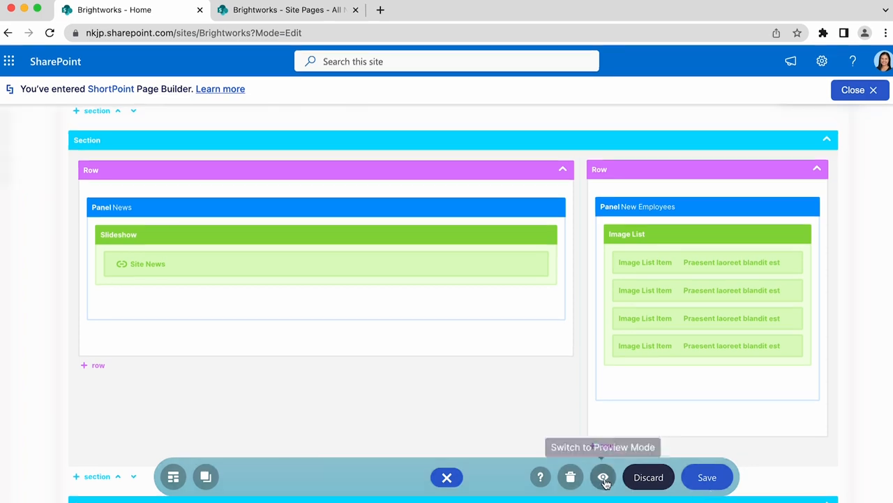
{"action": "left_click", "coordinate": [603, 477]}
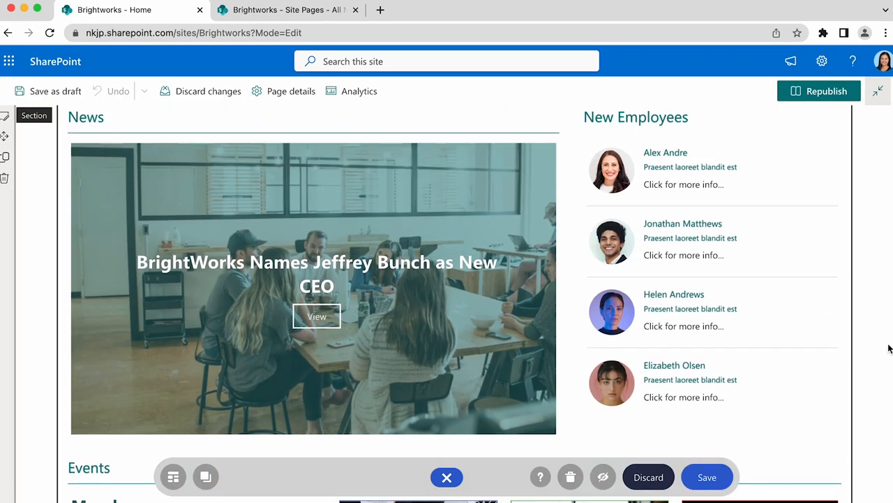
Step: Save the page and browse two posts forward in the News slideshow
{"action": "left_click", "coordinate": [707, 477]}
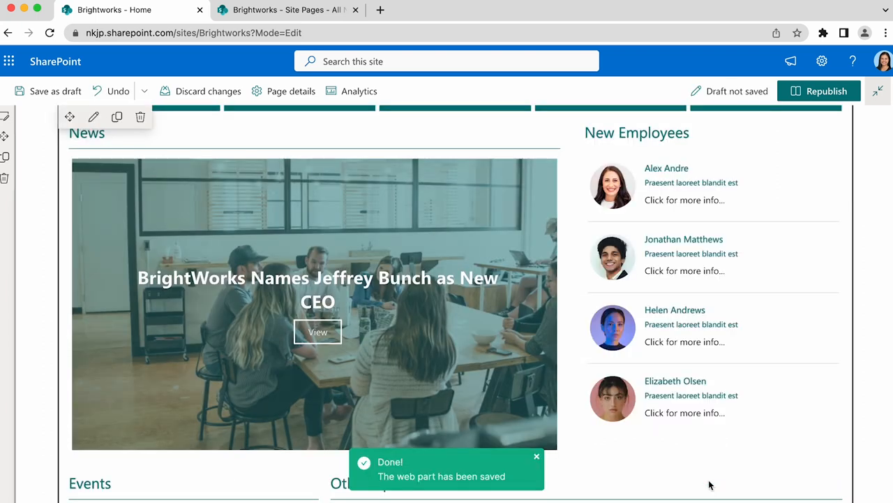
{"action": "mouse_move", "coordinate": [527, 359]}
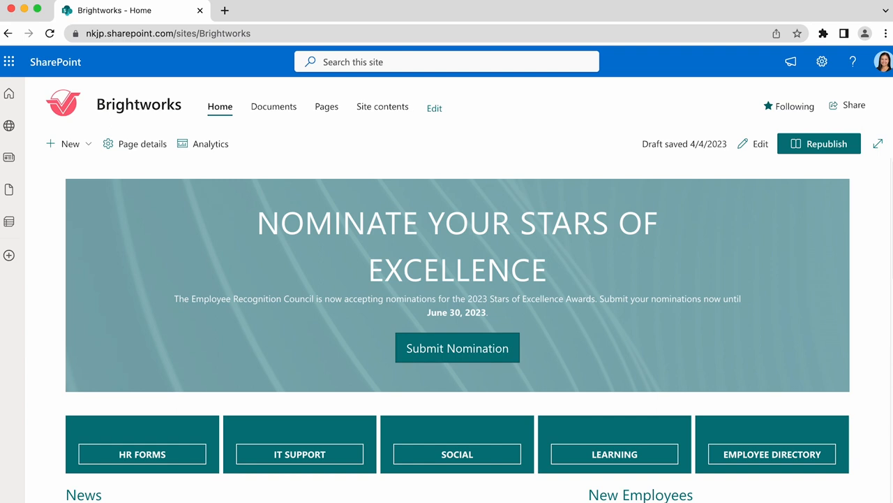
{"action": "scroll", "scroll_direction": "down", "scroll_amount": 3}
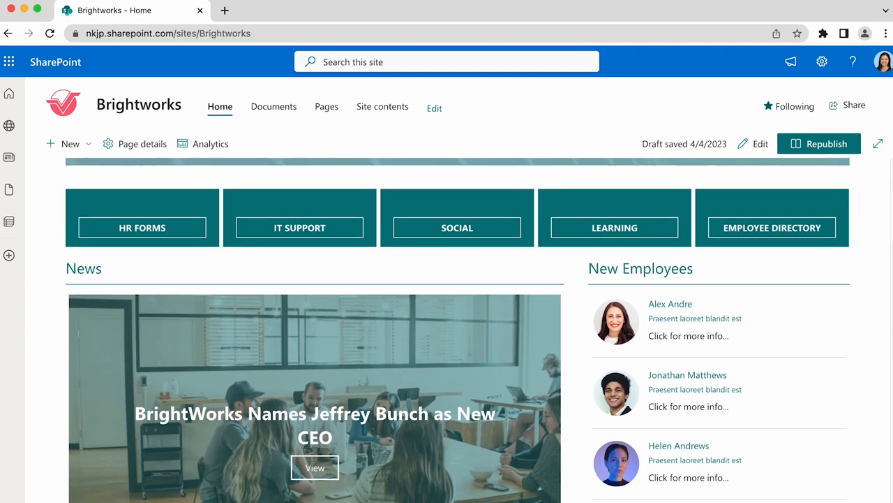
{"action": "scroll", "scroll_direction": "down", "scroll_amount": 3}
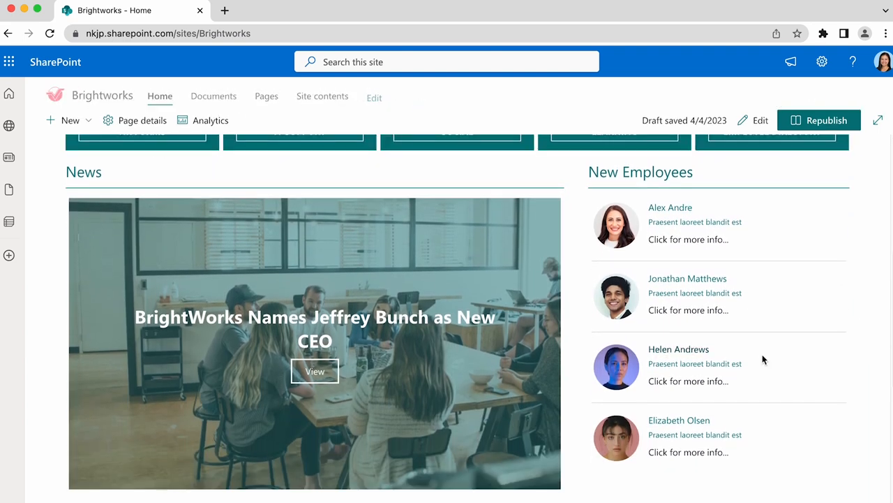
{"action": "mouse_move", "coordinate": [534, 362]}
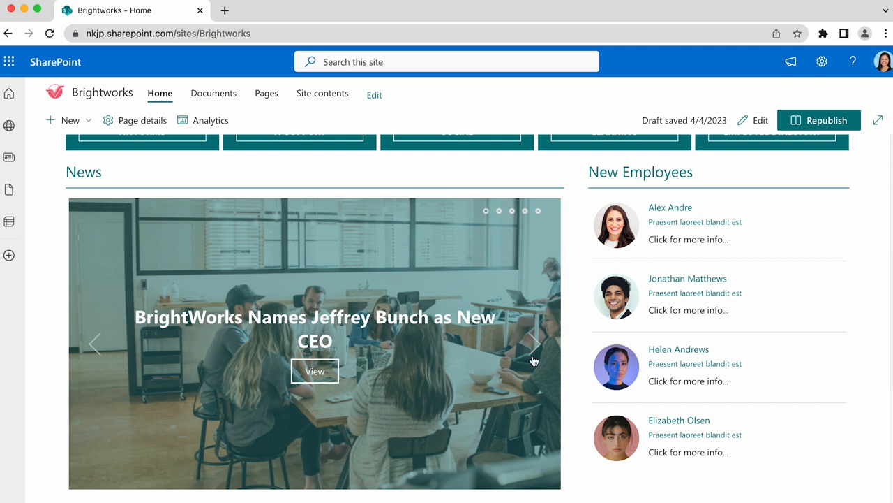
{"action": "left_click", "coordinate": [533, 342]}
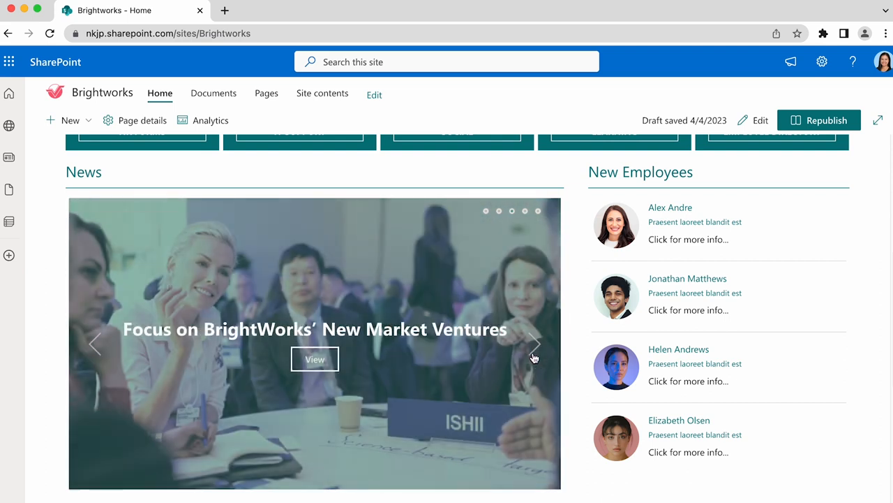
{"action": "left_click", "coordinate": [535, 343]}
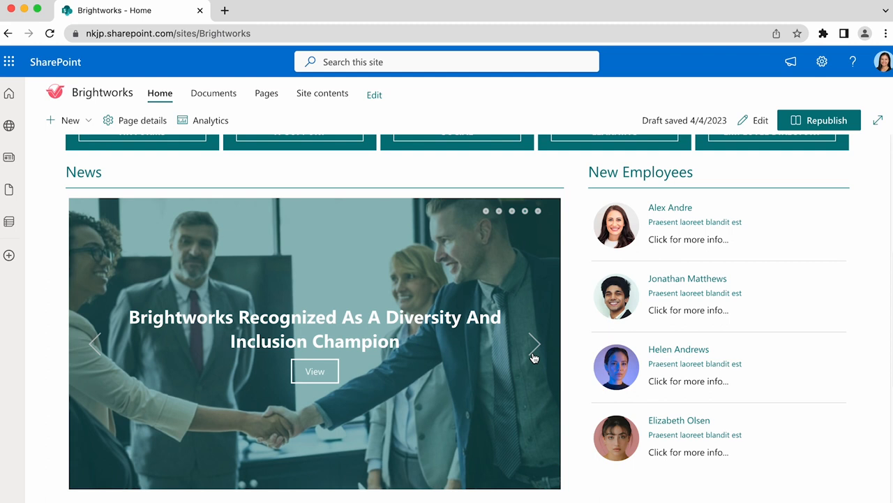